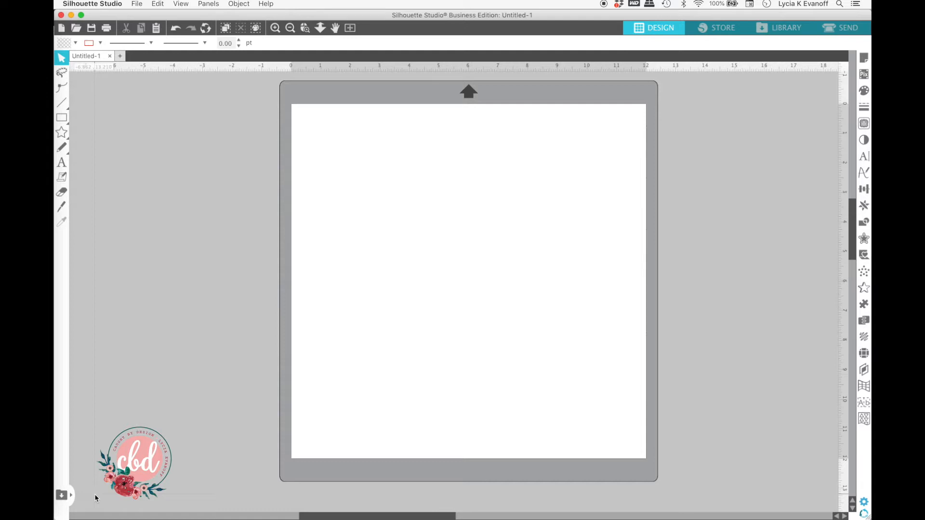
mouse_move(271, 303)
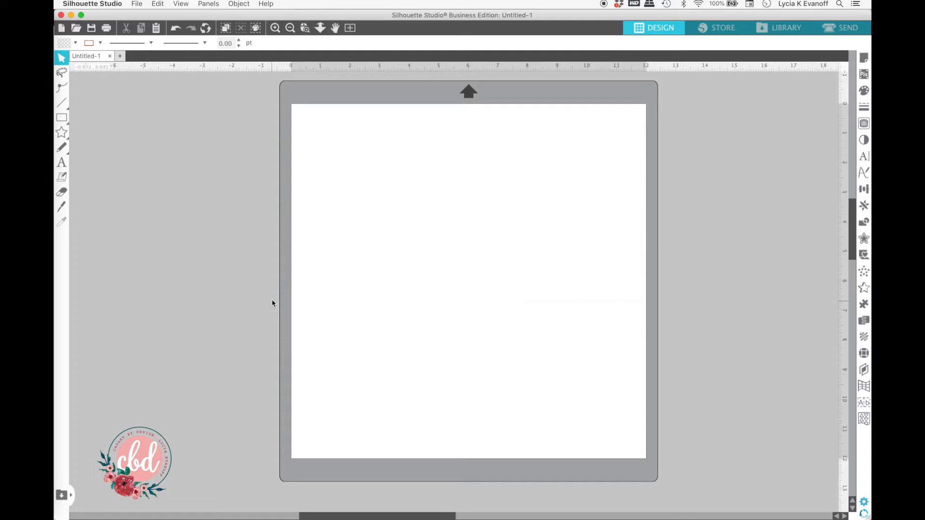
mouse_move(488, 256)
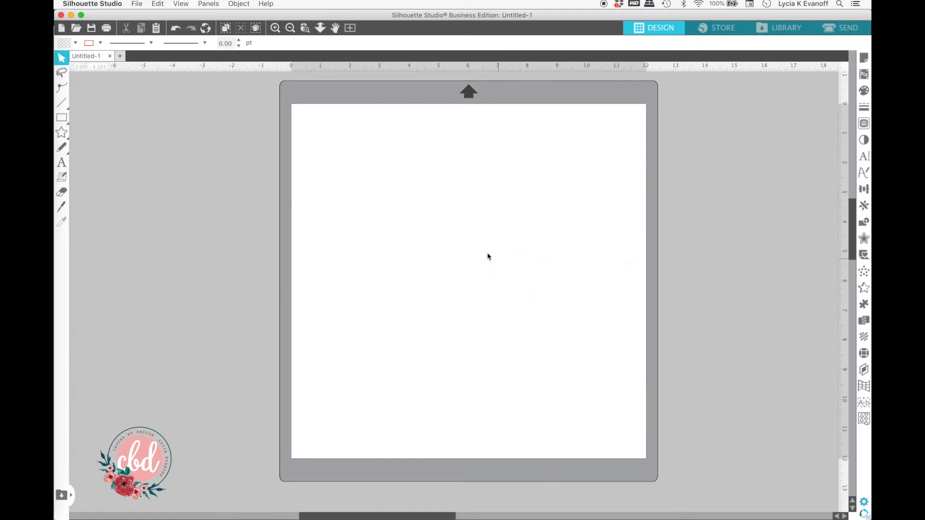
mouse_move(519, 193)
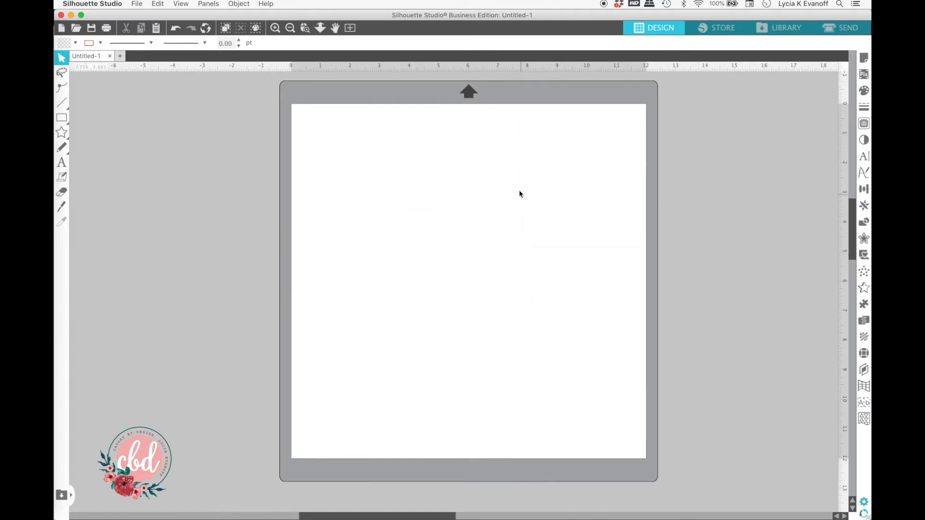
- Draw a rectangle about 6.966 by 5.889 inches in the upper-left of the page
click(61, 118)
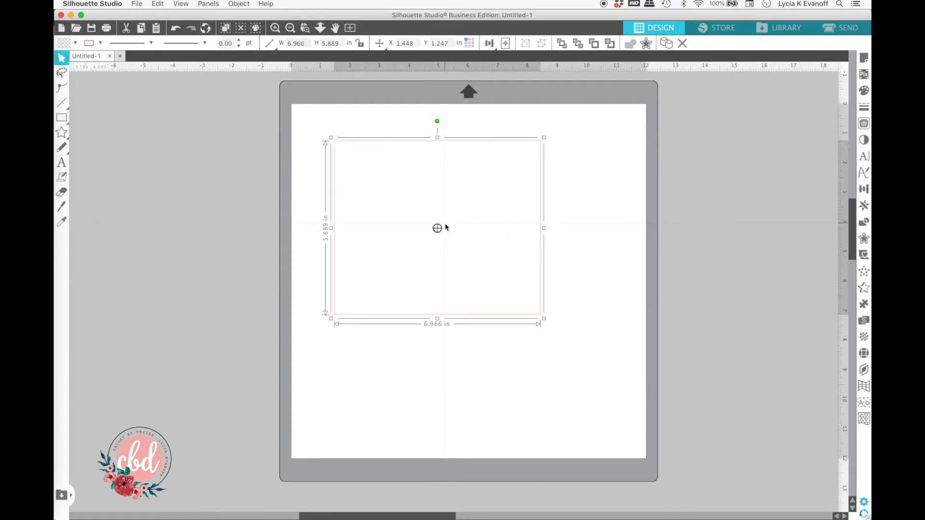
mouse_move(534, 341)
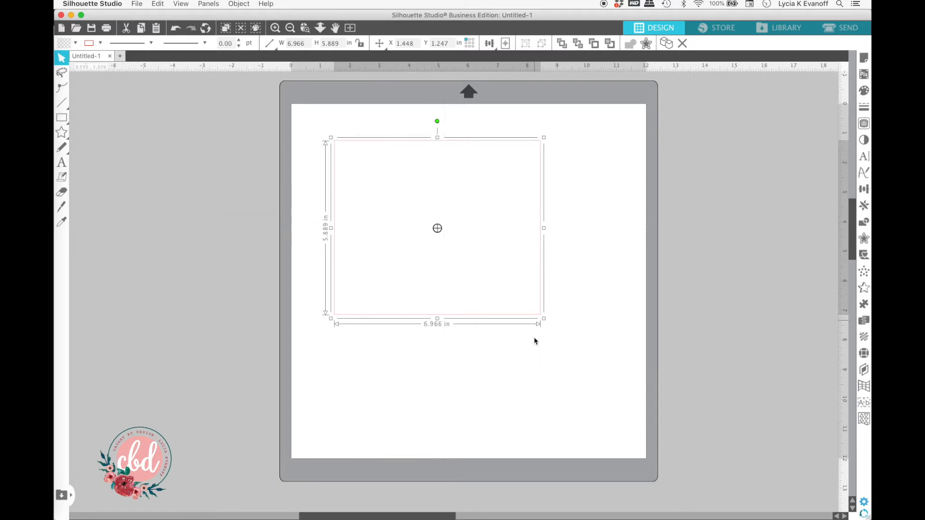
mouse_move(601, 304)
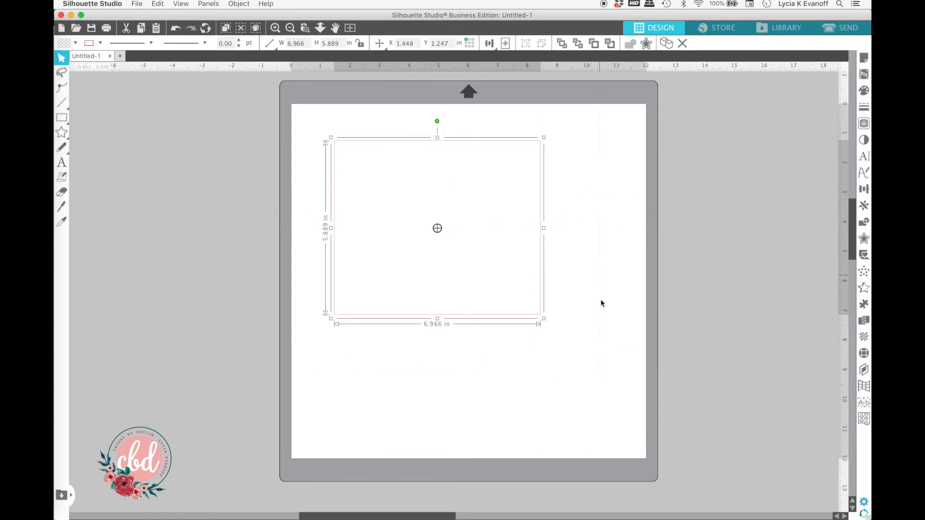
mouse_move(437, 227)
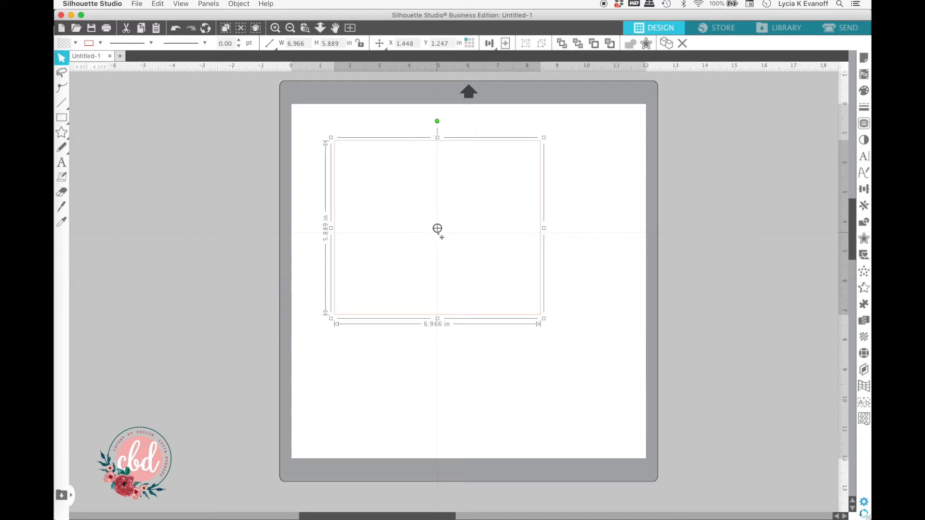
- Delete the rectangle and hide the crosshair guides from the View menu
click(344, 395)
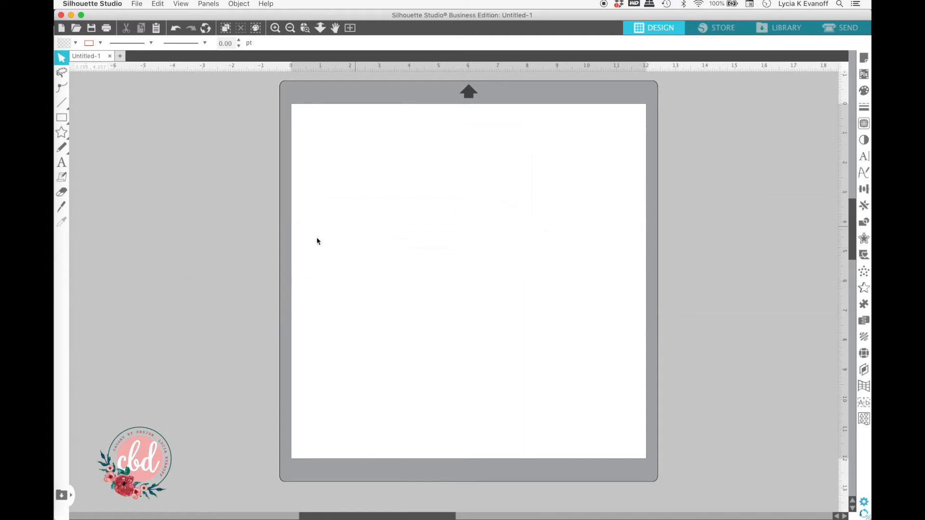
mouse_move(440, 249)
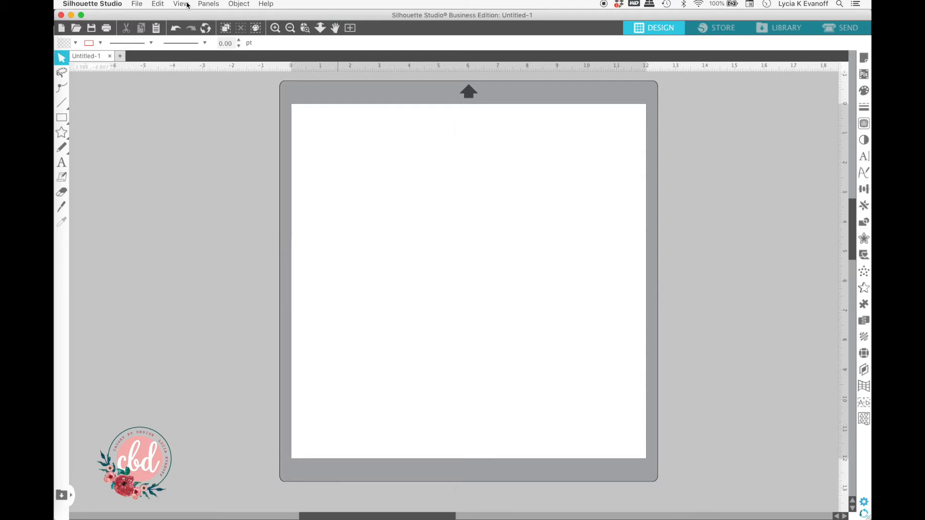
click(181, 4)
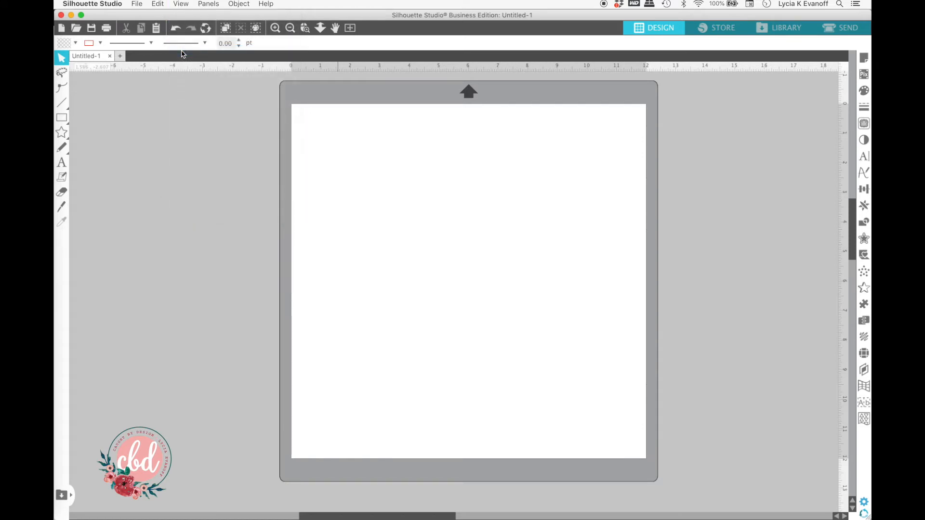
click(62, 117)
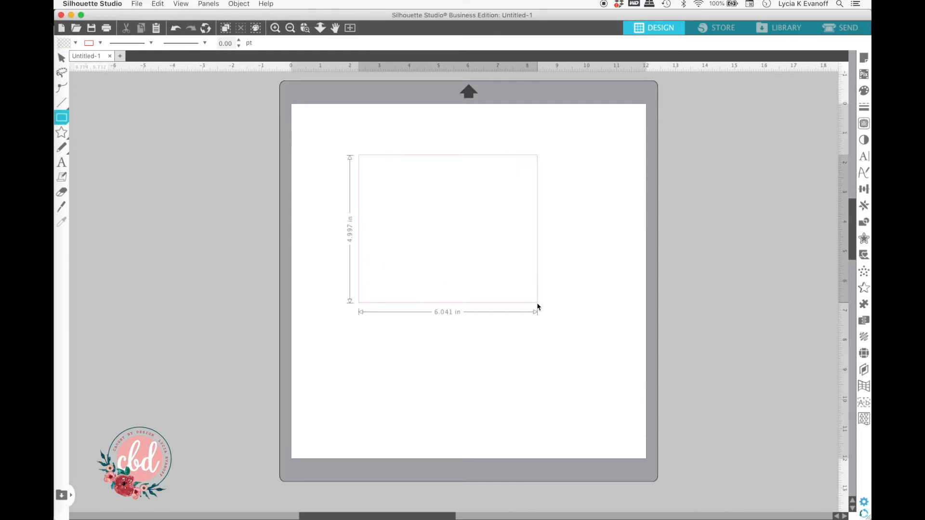
click(447, 230)
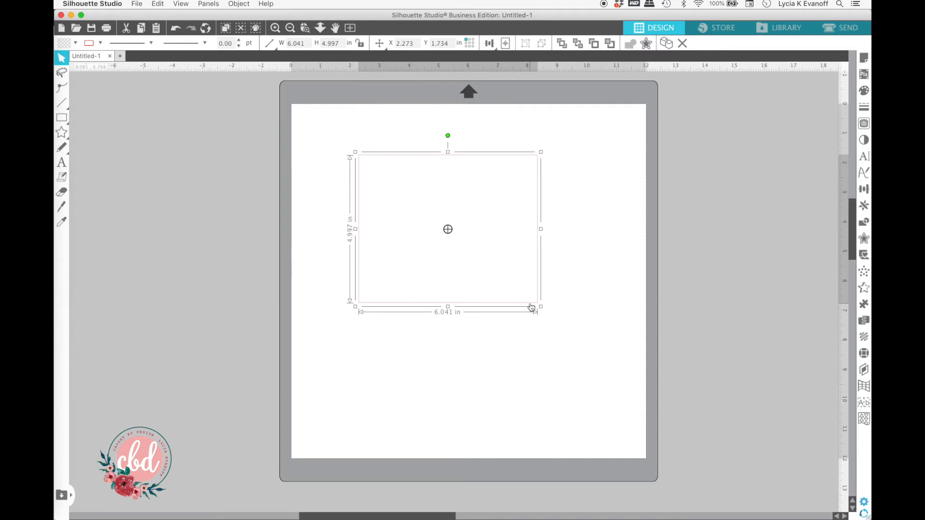
mouse_move(530, 307)
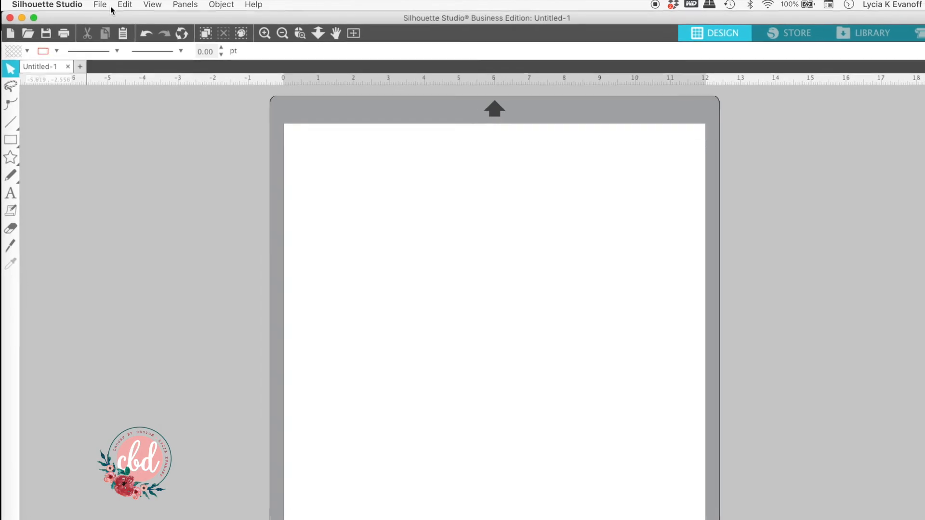
click(124, 5)
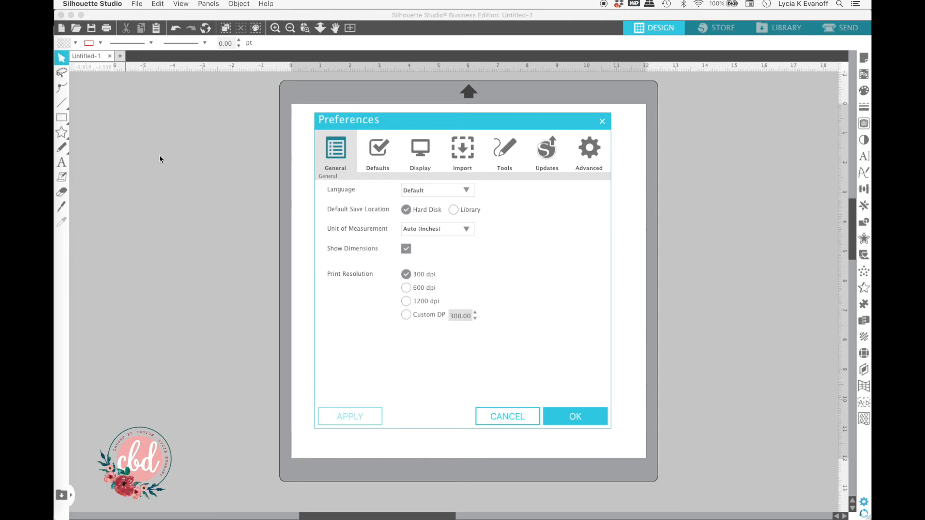
mouse_move(378, 150)
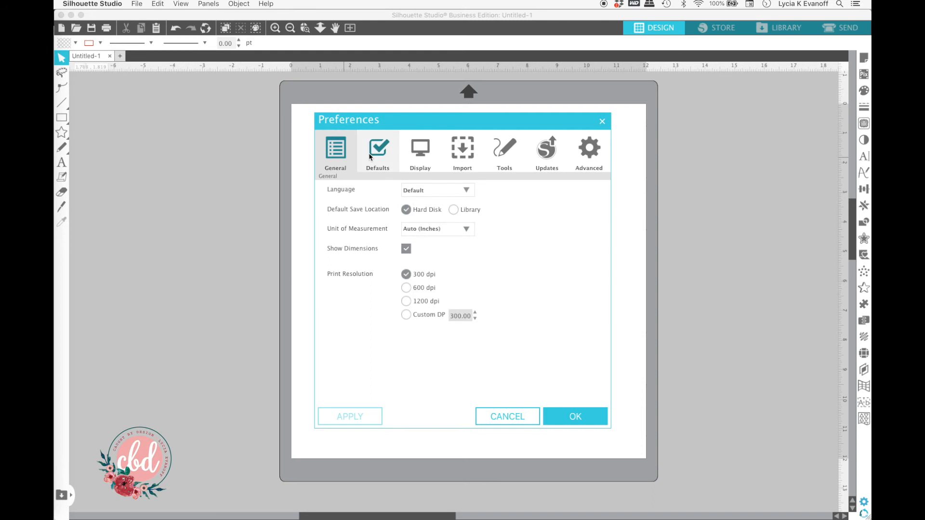
- Uncheck Center of Rotation under Preferences > Defaults and confirm with OK
click(378, 152)
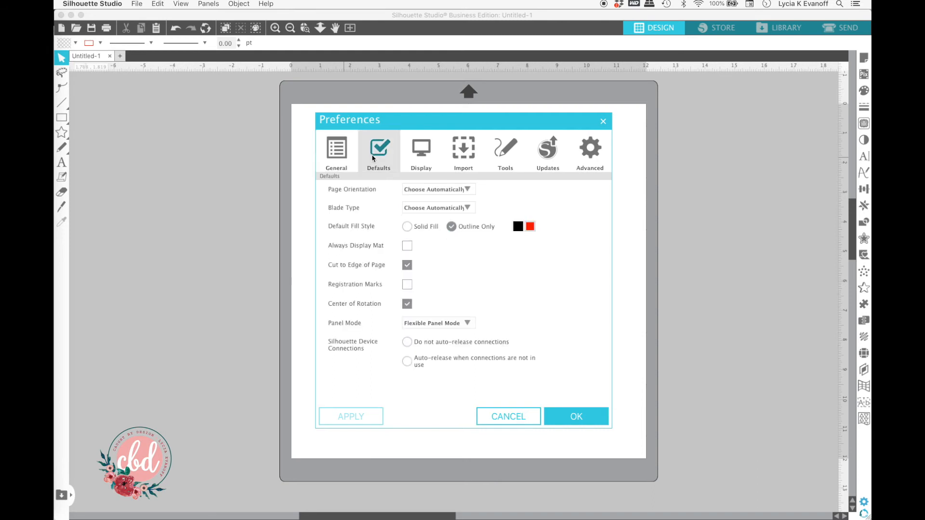
mouse_move(408, 307)
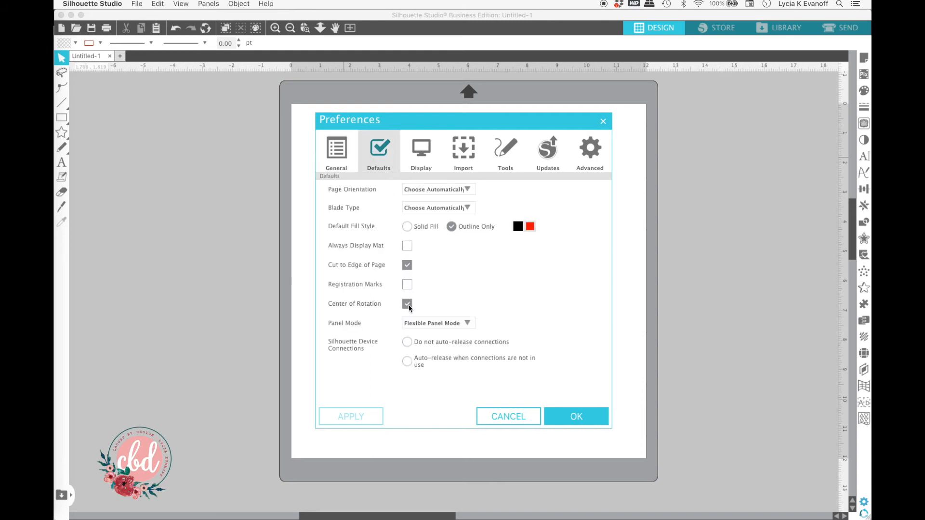
click(407, 303)
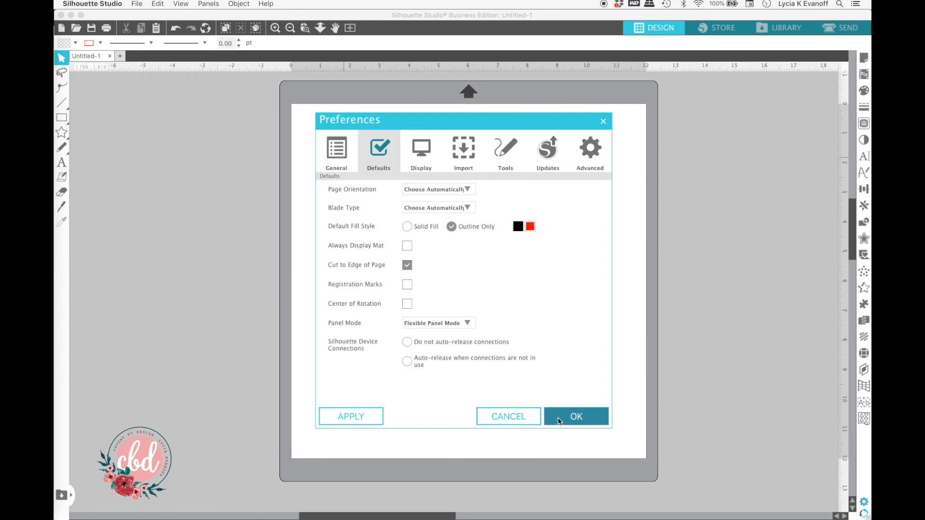
click(576, 416)
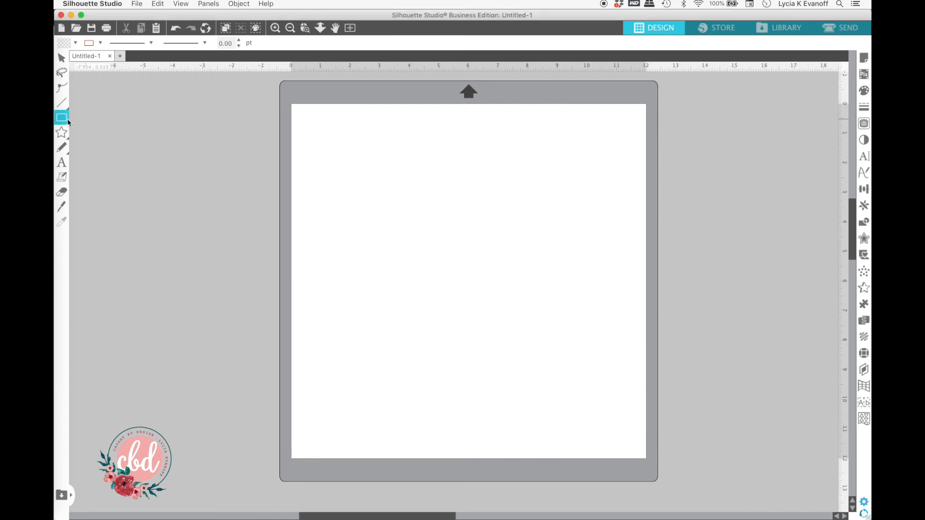
click(62, 116)
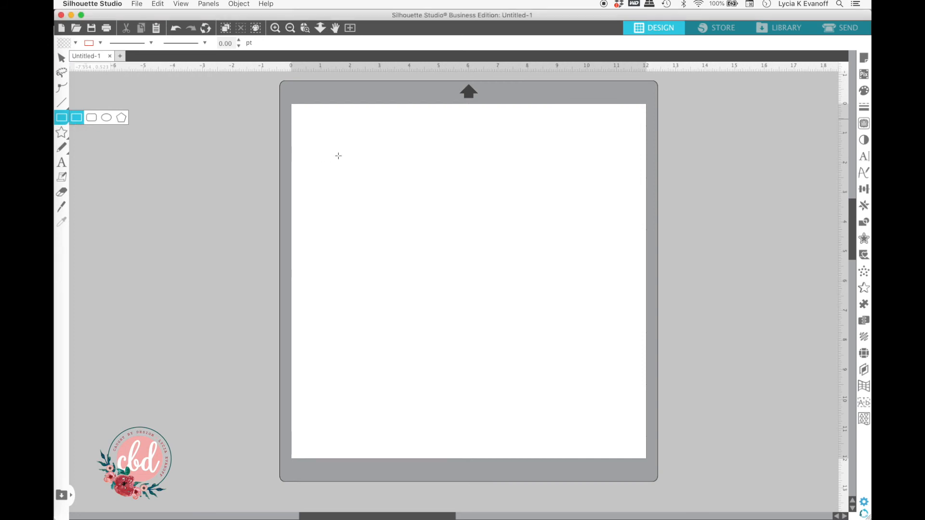